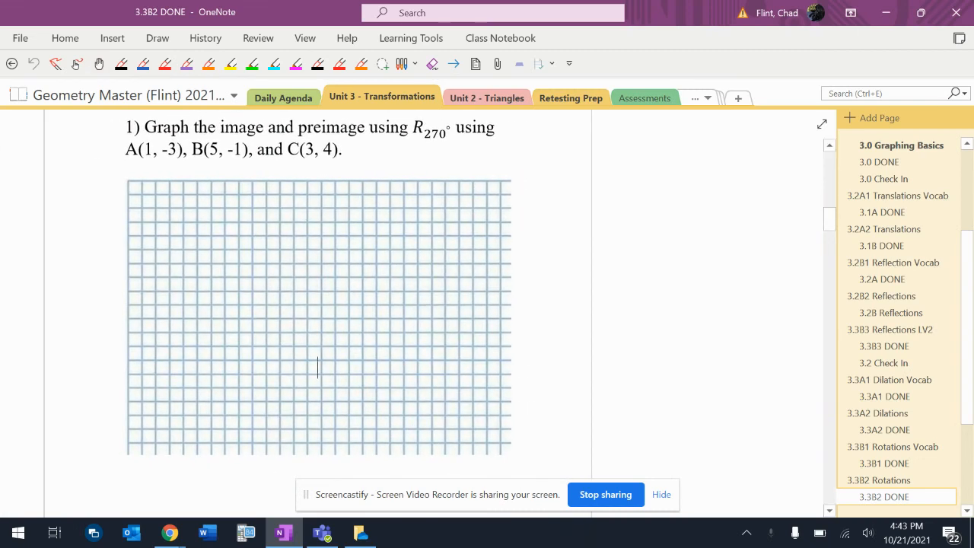
Annotate the R270° notation with an arrow and the notes 'CCW' and '3 turns' in orange ink
drag(439, 140, 480, 153)
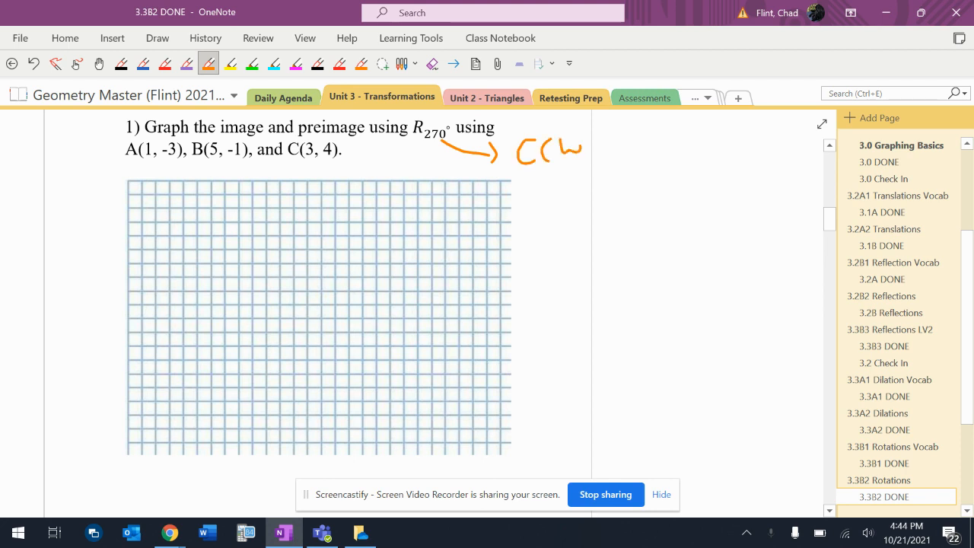
drag(601, 164, 601, 195)
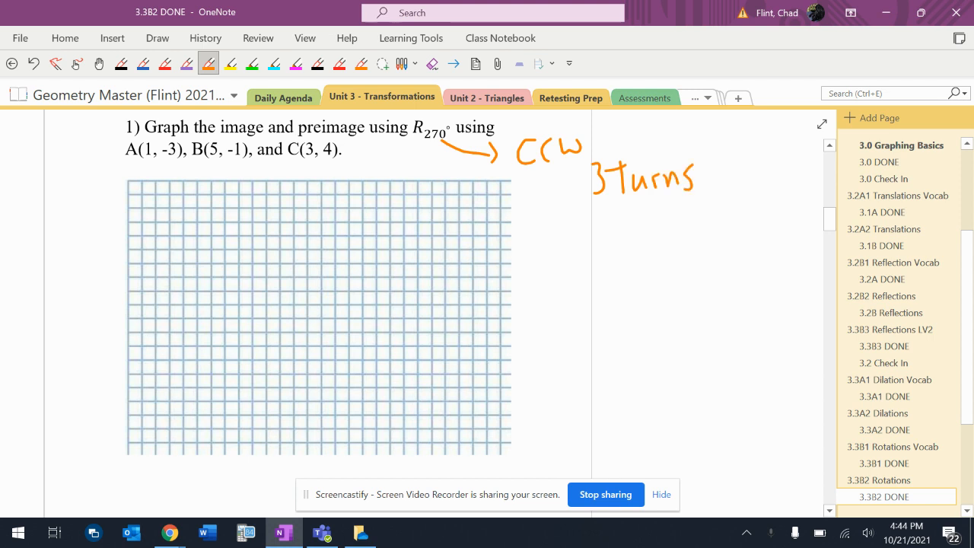
Draw the y-axis and x-axis with arrowheads across the grid
drag(292, 169, 289, 472)
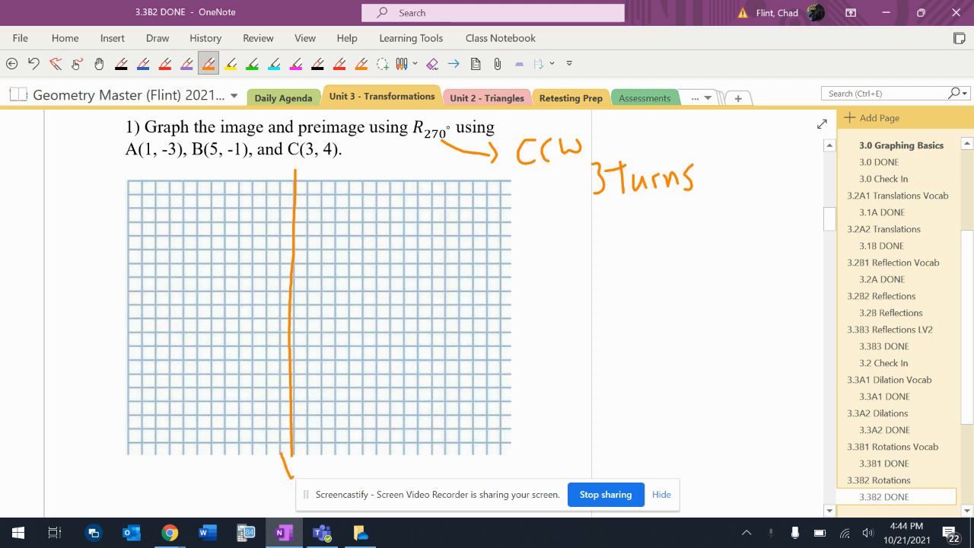
drag(292, 457, 292, 175)
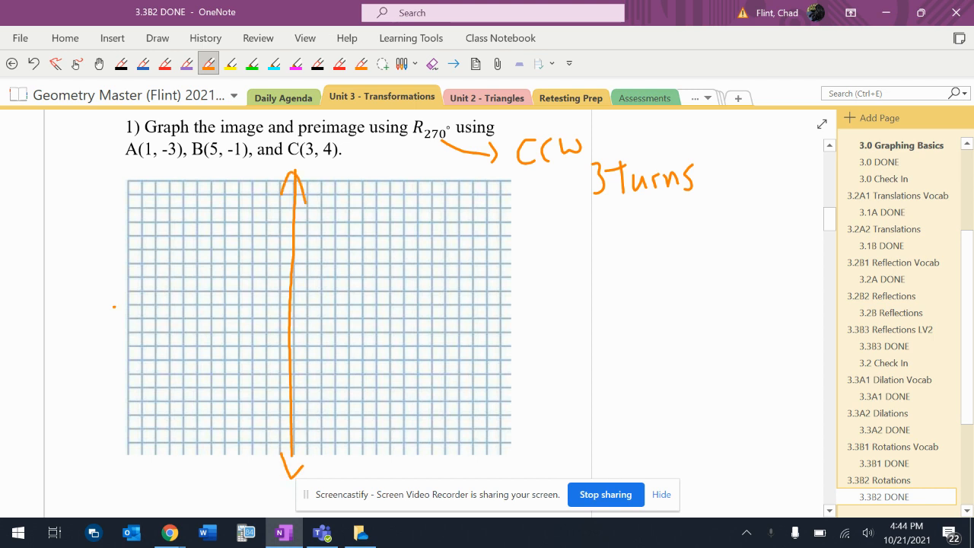
drag(116, 307, 503, 305)
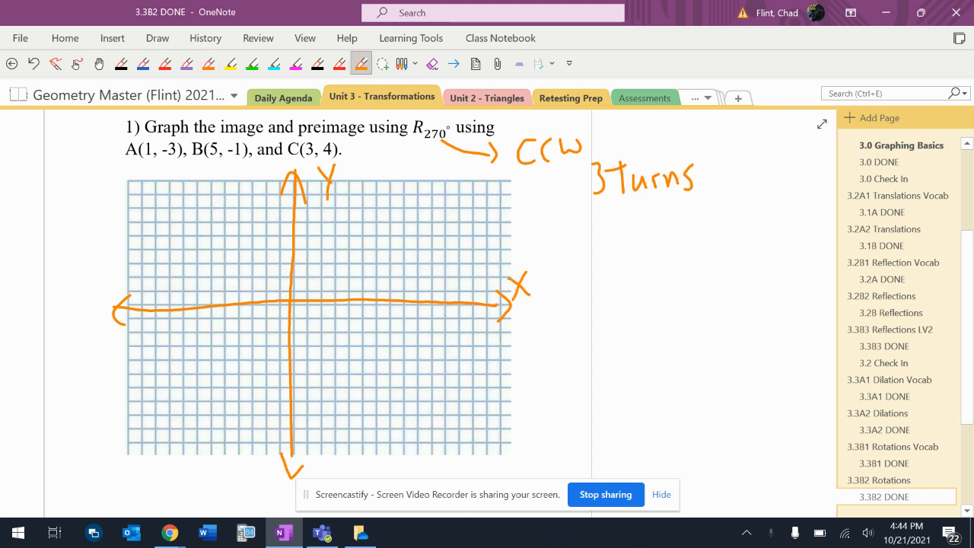
Plot the preimage points A at (1, -3), B and C on the grid
click(311, 341)
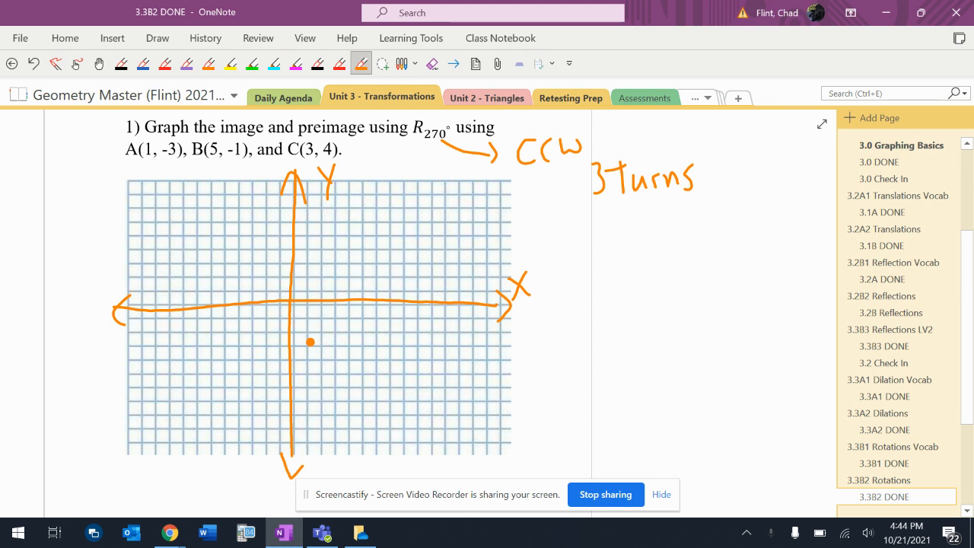
click(367, 318)
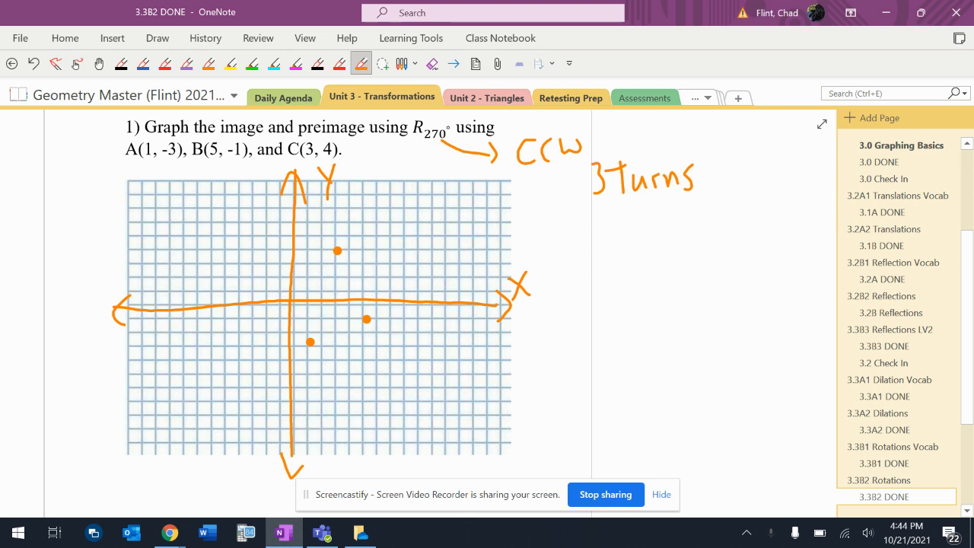
click(208, 64)
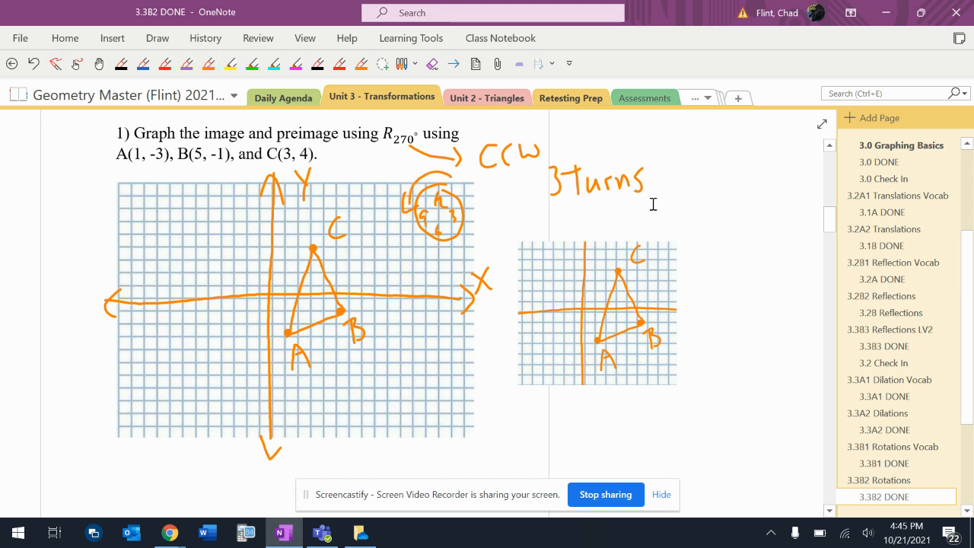
Rotate the copied graph picture in 90° steps to show the 270° counterclockwise turn, then return to pen inking
right_click(597, 312)
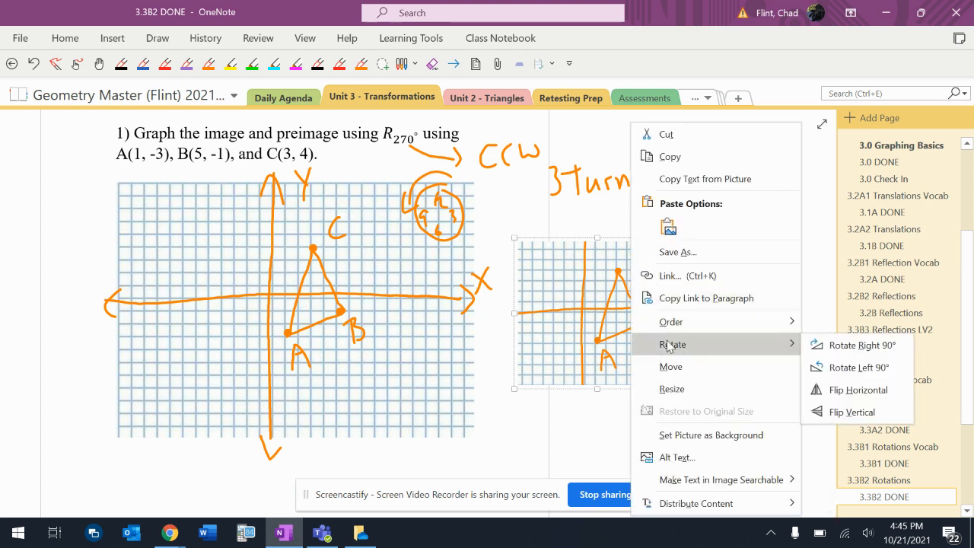
mouse_move(859, 344)
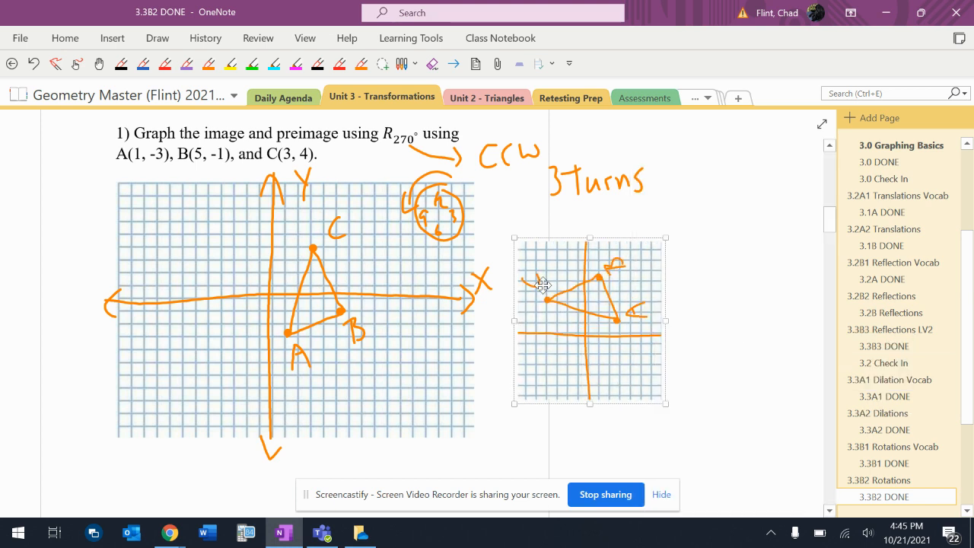
right_click(589, 320)
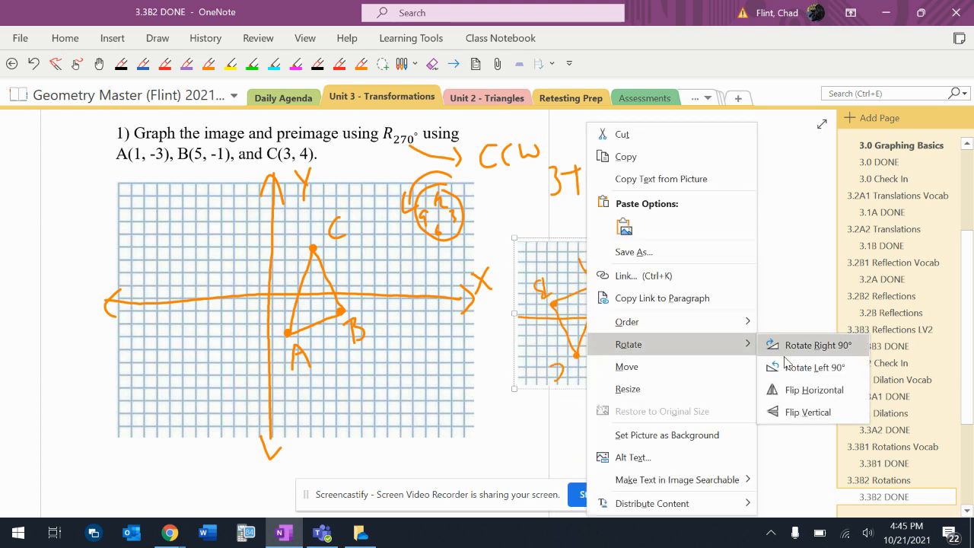
click(810, 345)
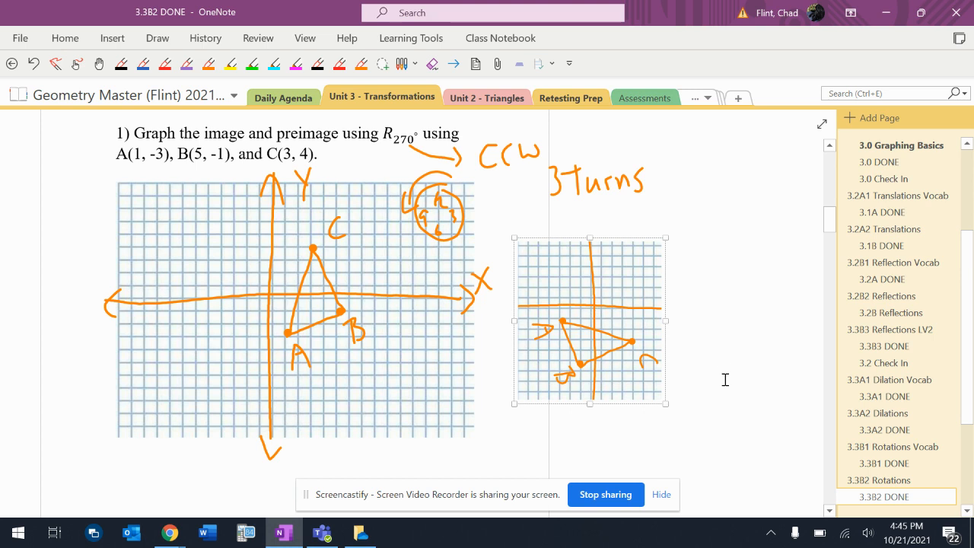
click(164, 64)
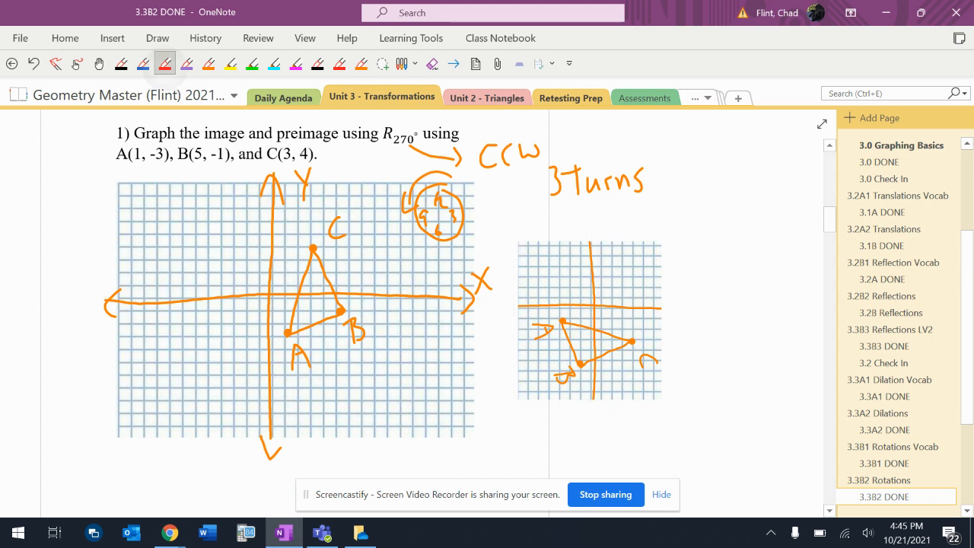
Handwrite the image coordinates A'(-3,-1), B'(-1,-5) and C'(4,-3) in red beside the rotated graph
drag(685, 213, 693, 313)
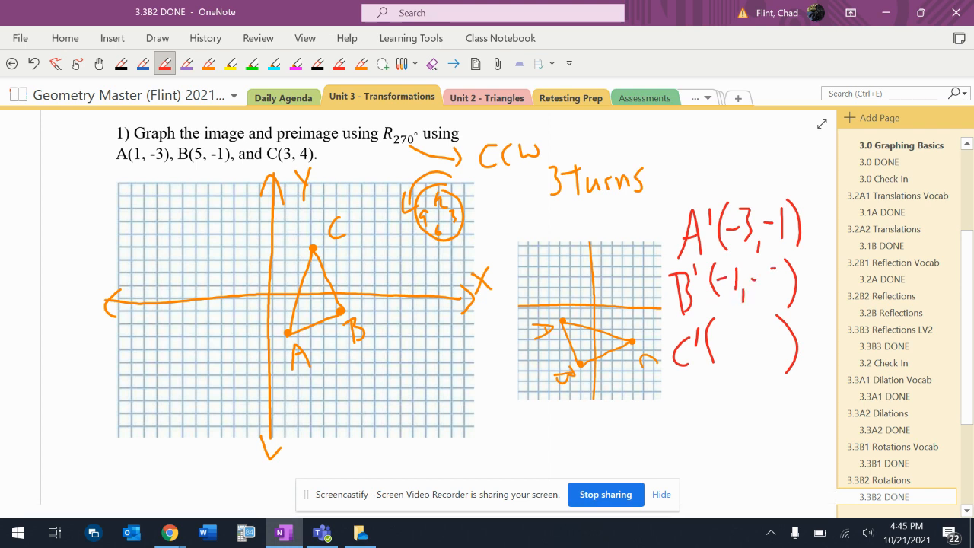
text(5))
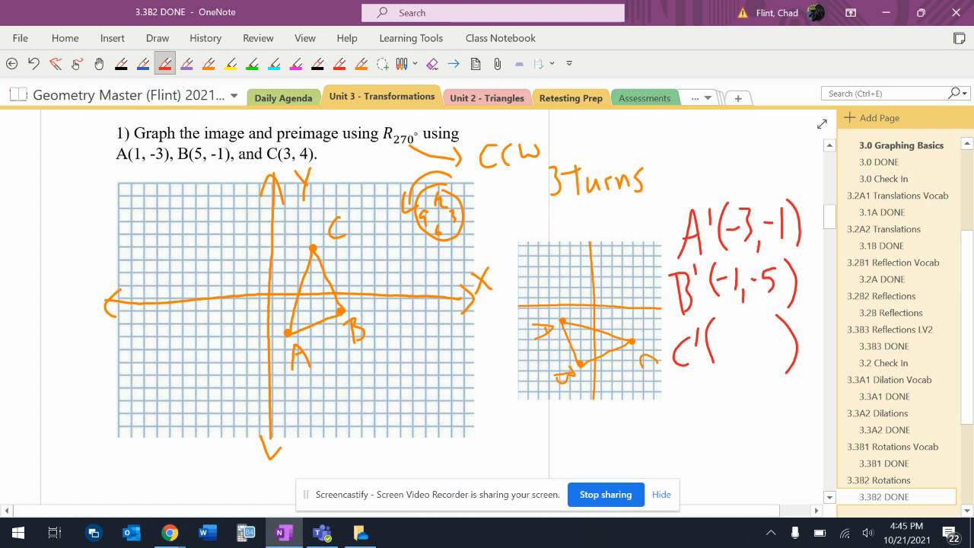
text(1)
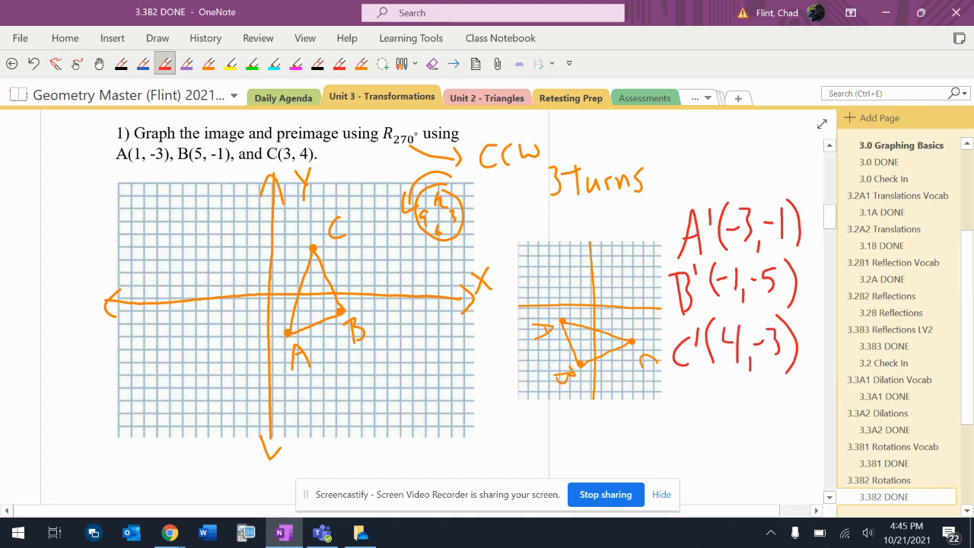
click(340, 64)
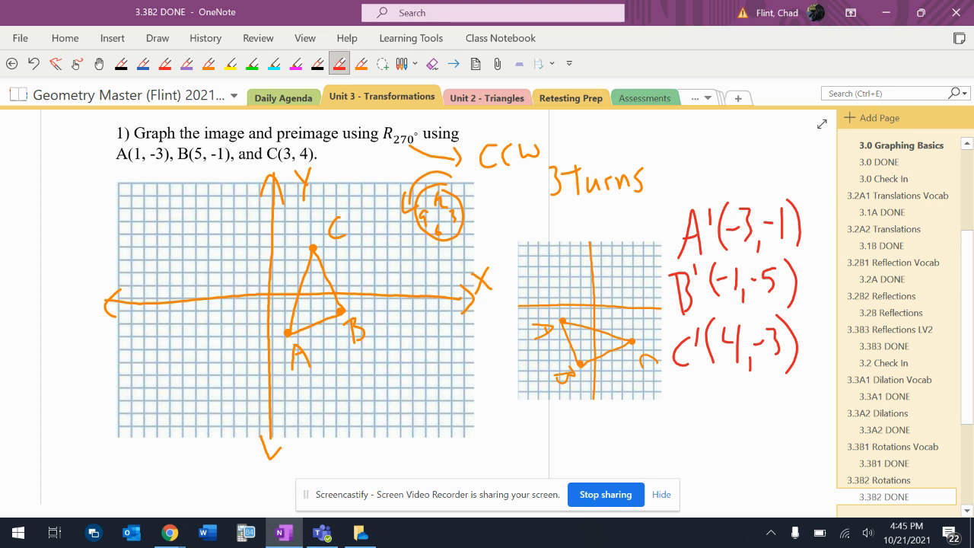
Plot A', B', C' in red on the original grid, connect and label the image triangle
click(232, 310)
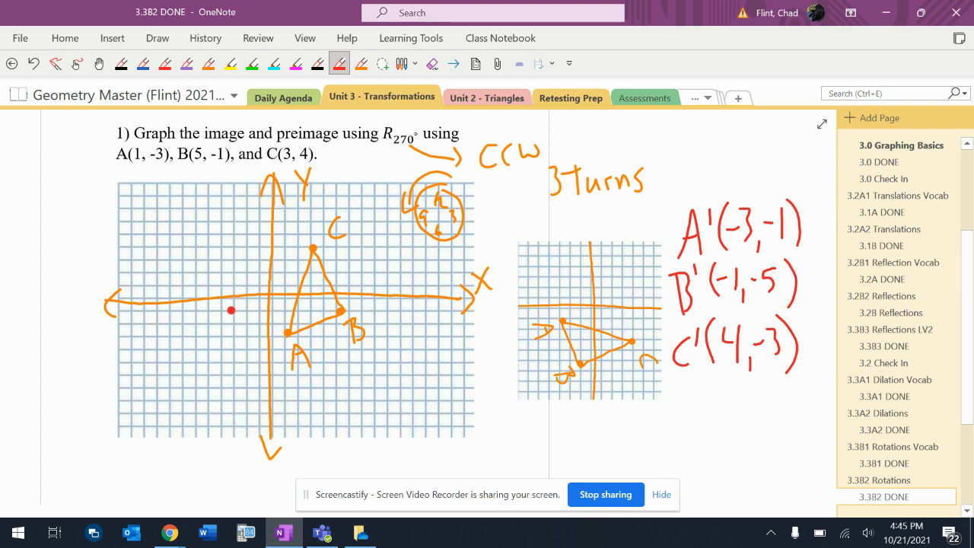
click(259, 359)
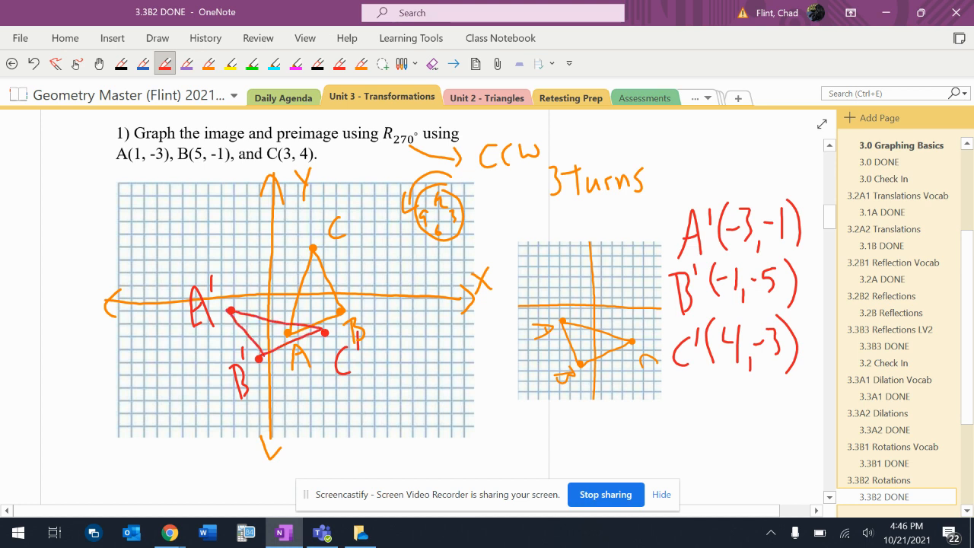
click(99, 64)
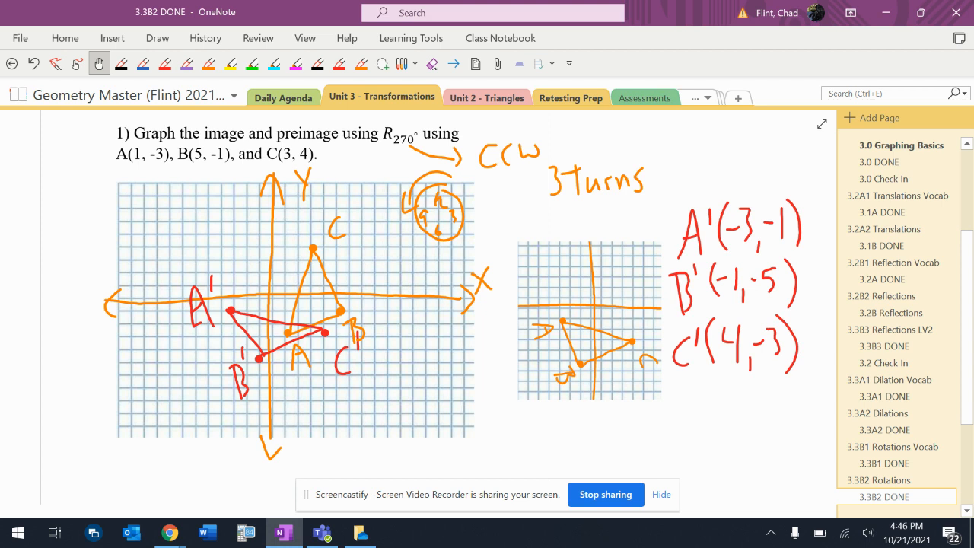